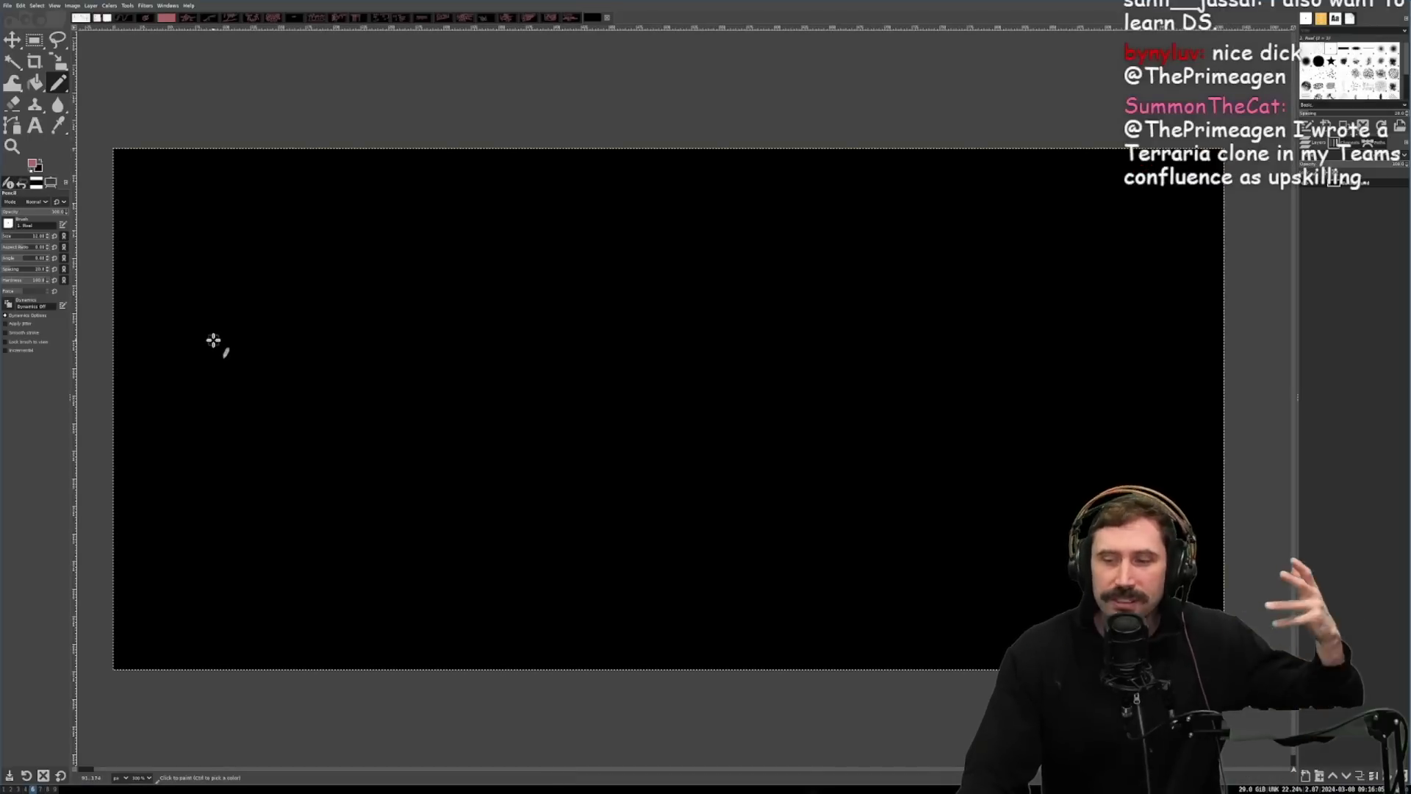
Step: Sketch a pink '1 Lang' box, a 'USA' box below, and curved branch lines
left_click_drag(261, 202, 263, 315)
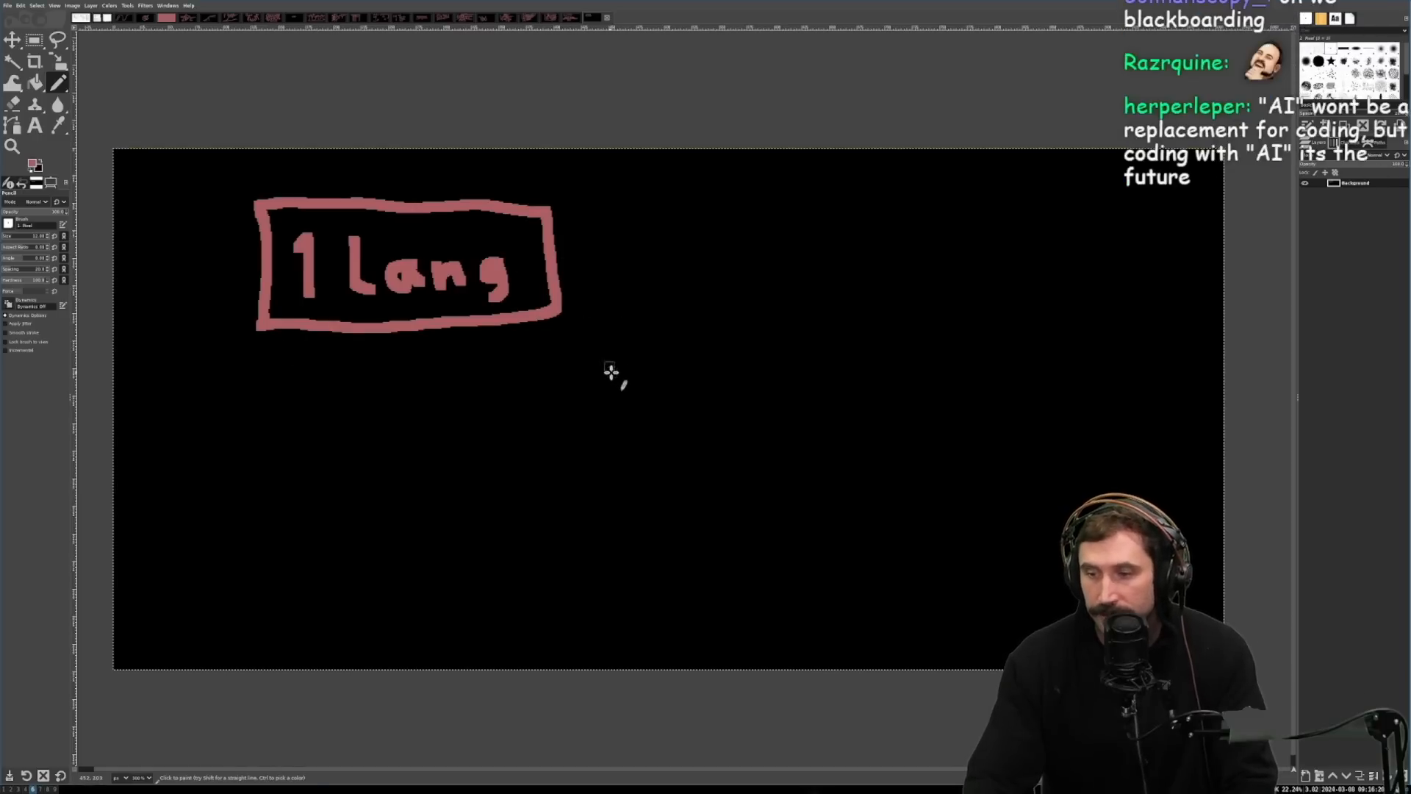
left_click_drag(279, 320, 572, 446)
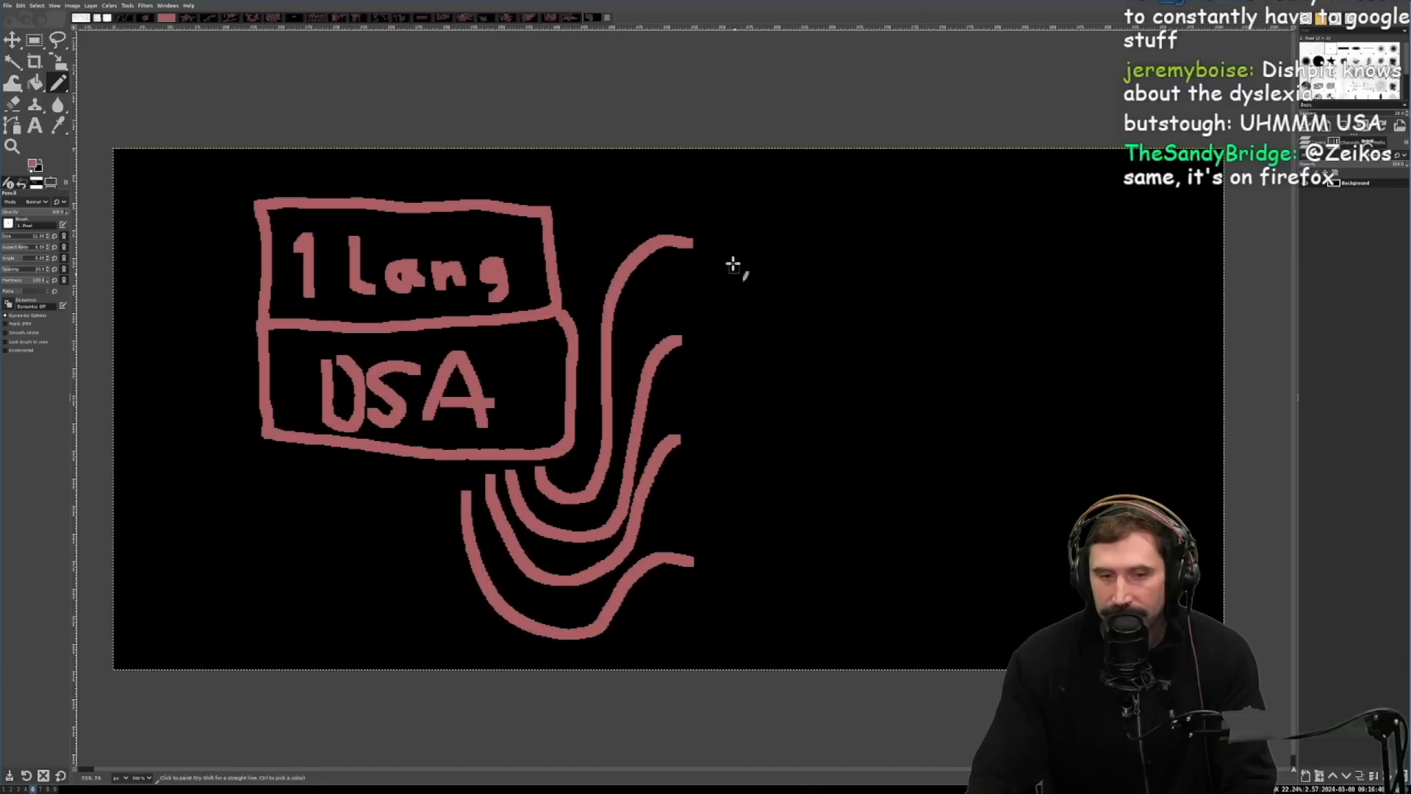
Step: Draw a 'CU/V' box at the top branch and start writing 'Com' below it
left_click_drag(702, 261, 918, 270)
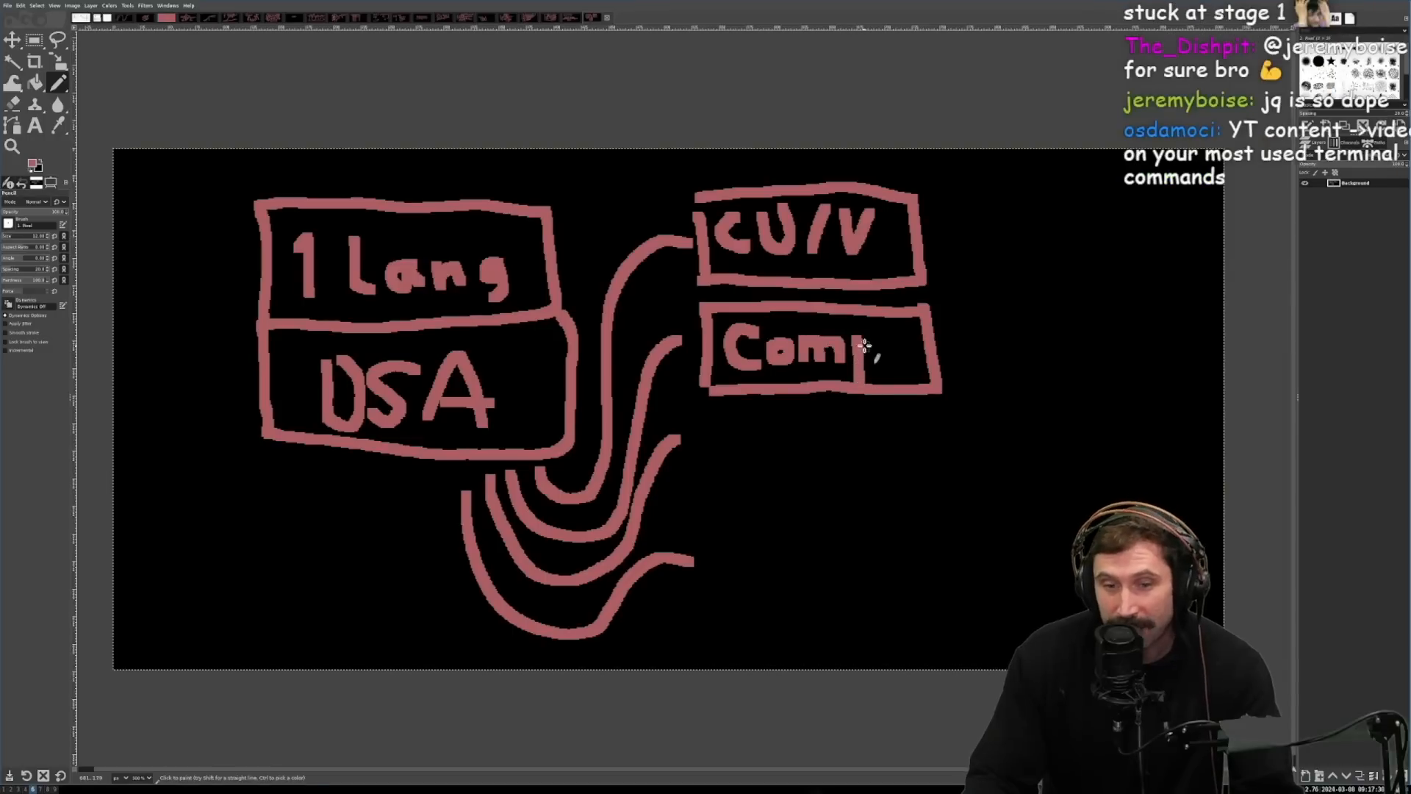
Step: Finish the 'Compil' label and draw an arrow from CU/V toward 1 Lang
left_click(877, 352)
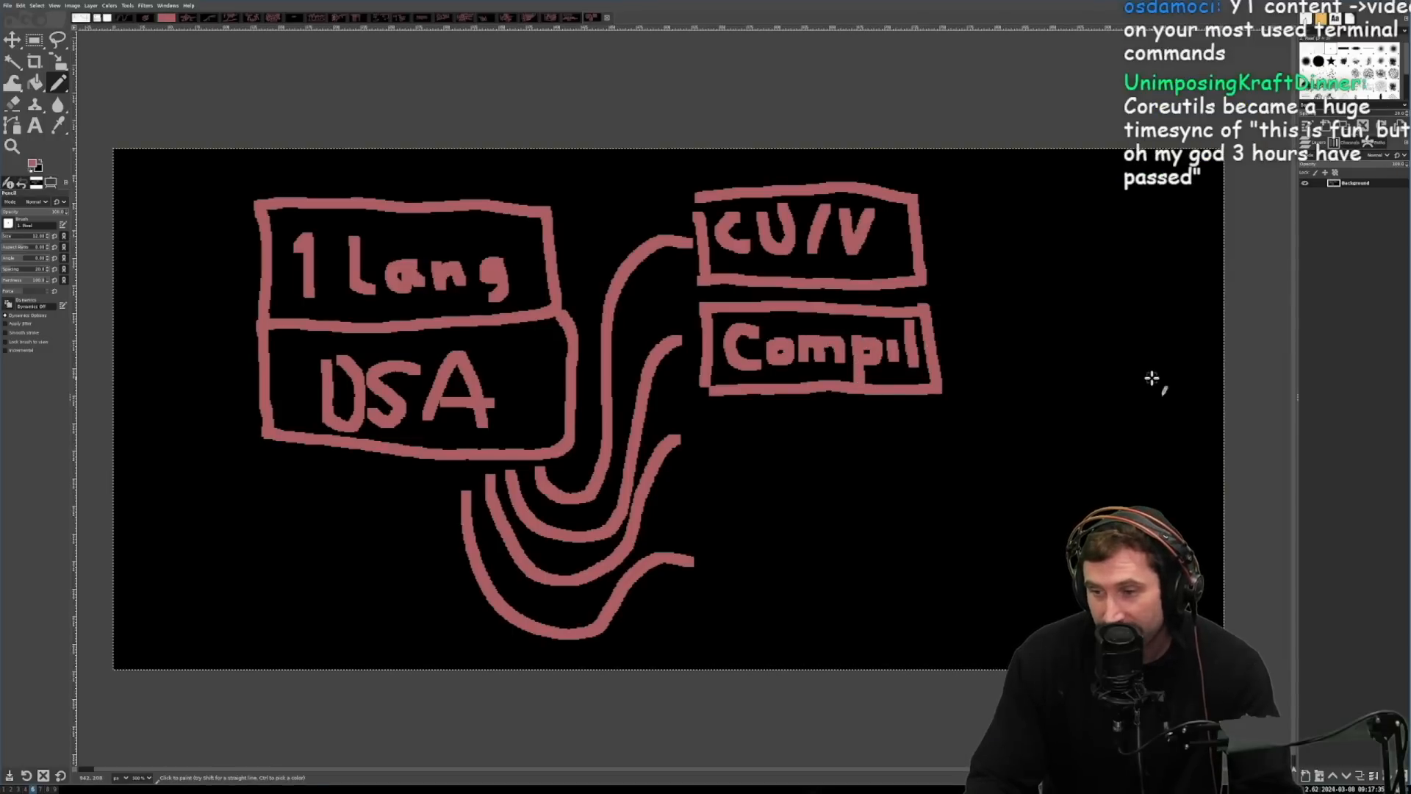
mouse_move(821, 470)
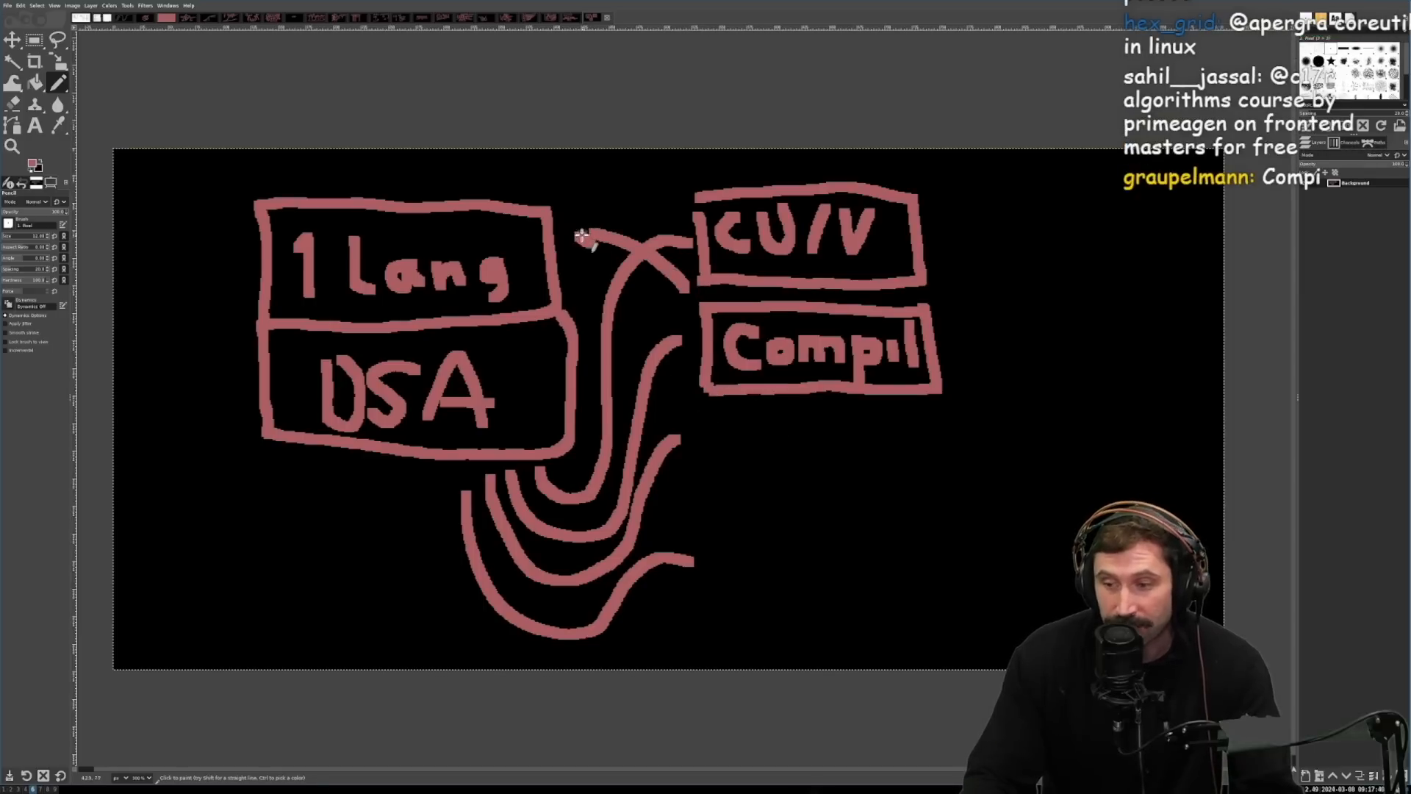
left_click_drag(706, 405, 958, 513)
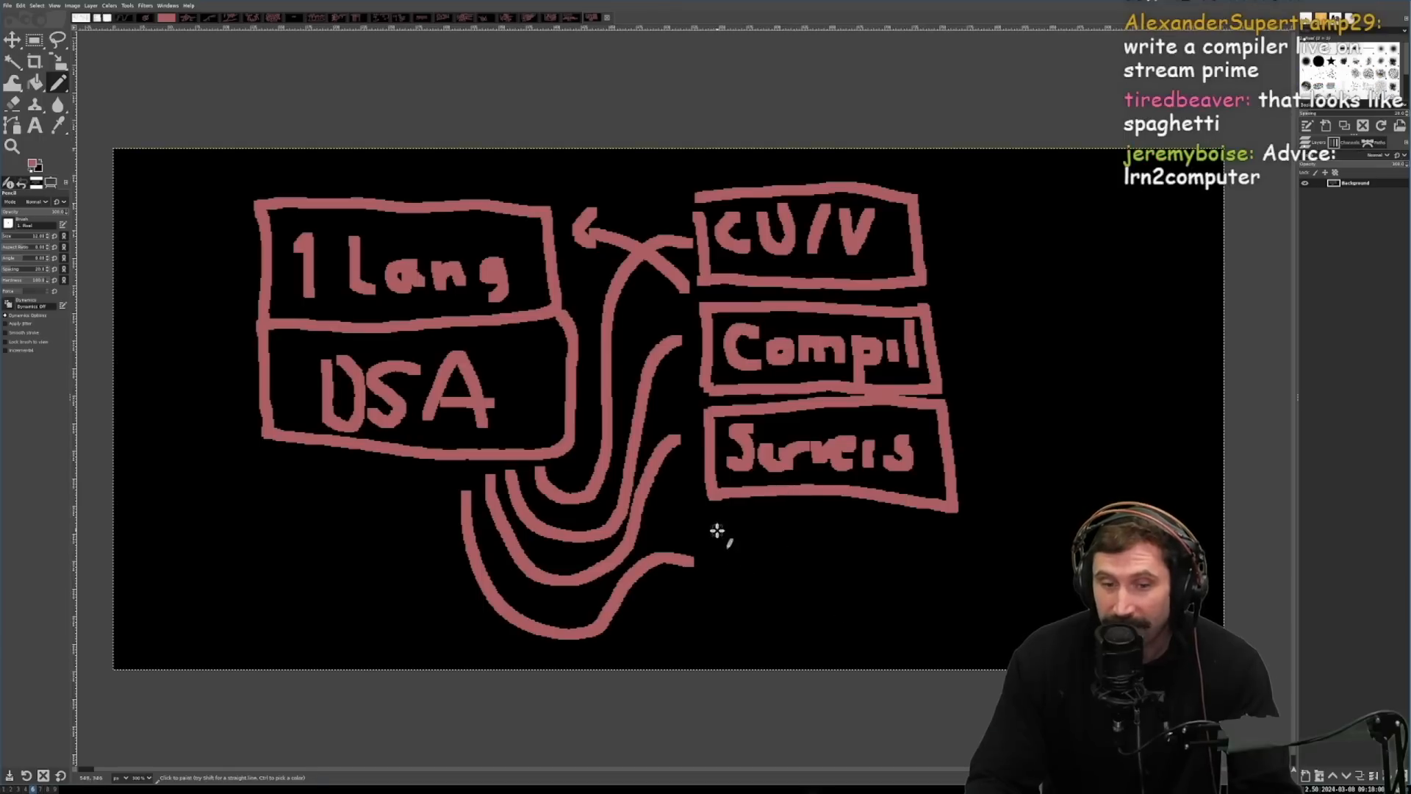
Step: Draw a '2. Lang' box, a lower-left doodle, and a curved arrow into Servers
left_click_drag(729, 521, 958, 617)
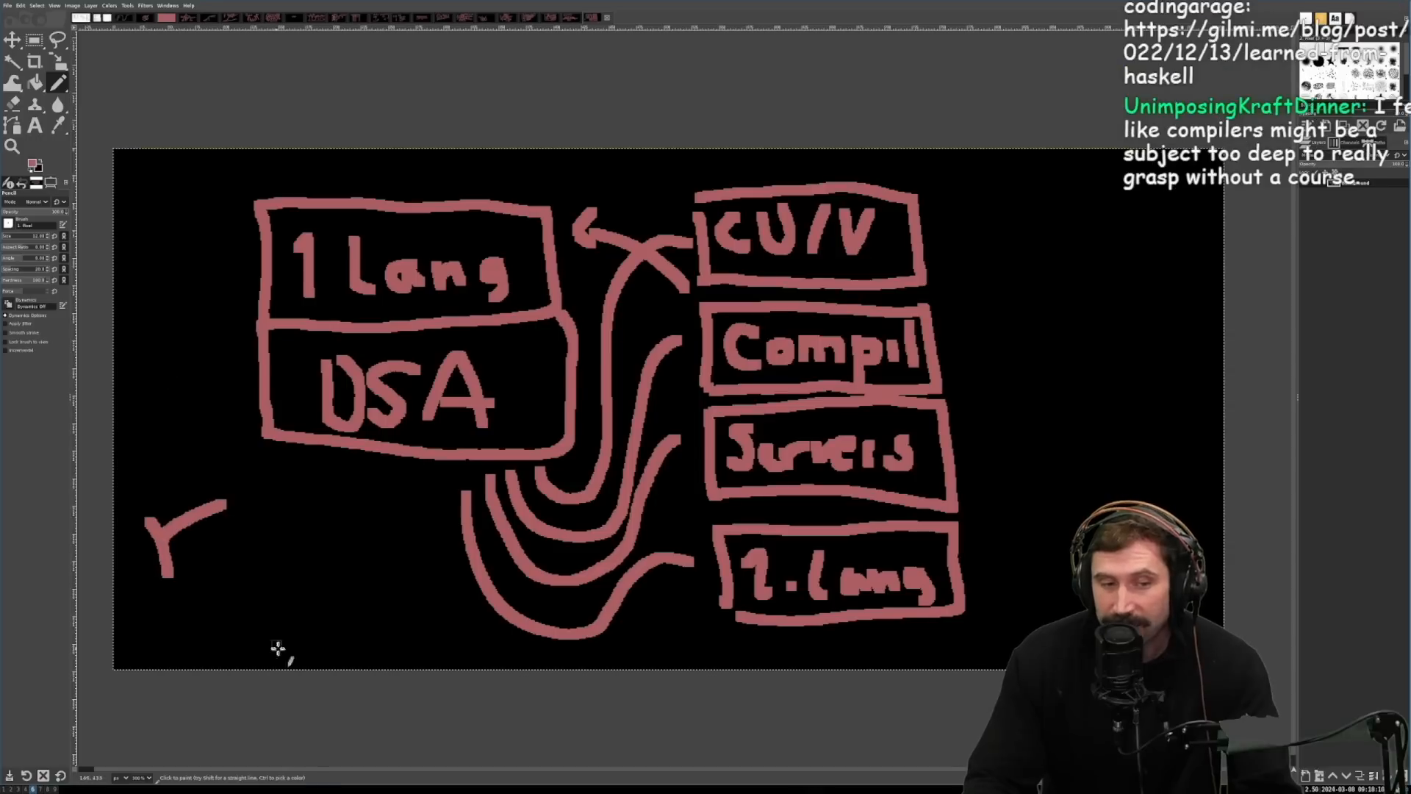
left_click_drag(225, 566, 270, 639)
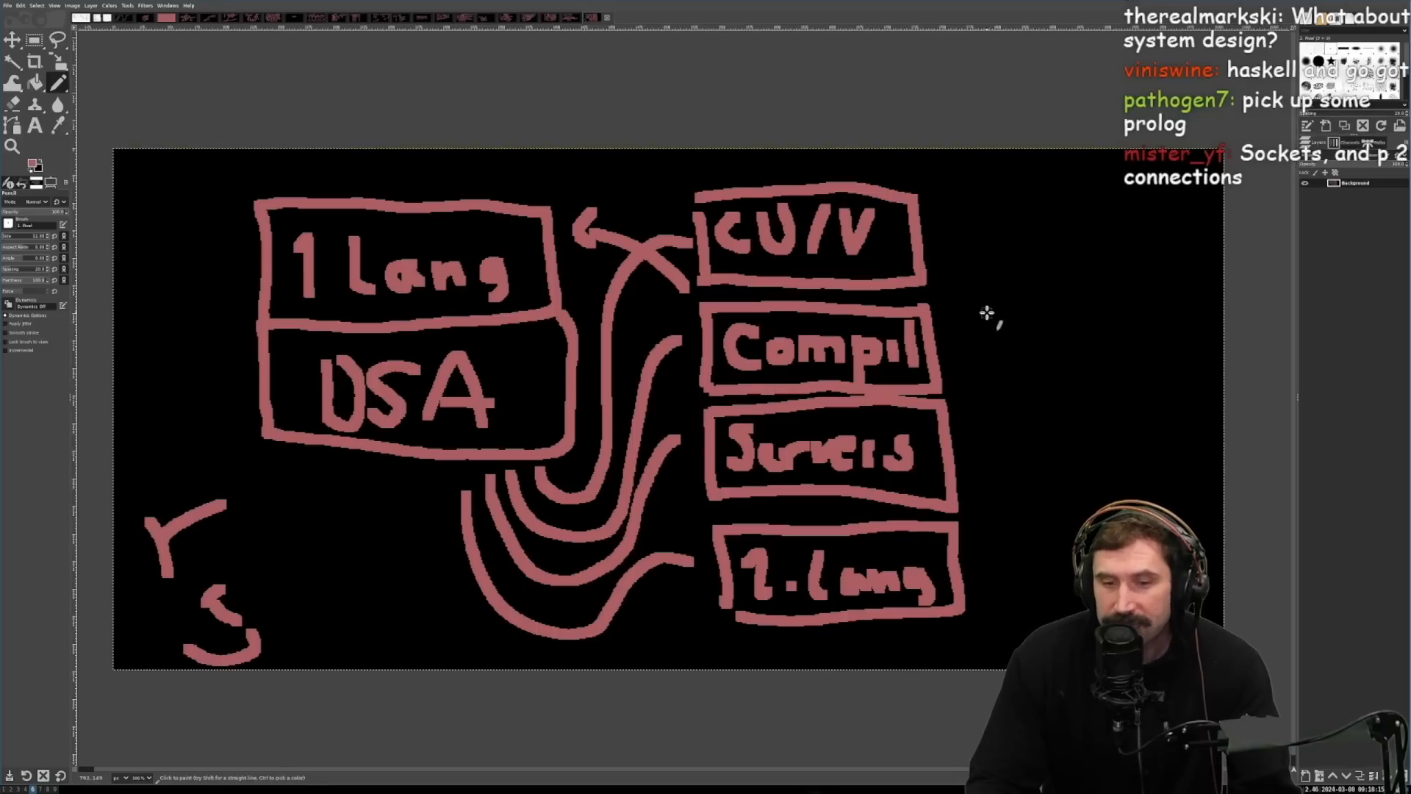
left_click_drag(1026, 341, 963, 485)
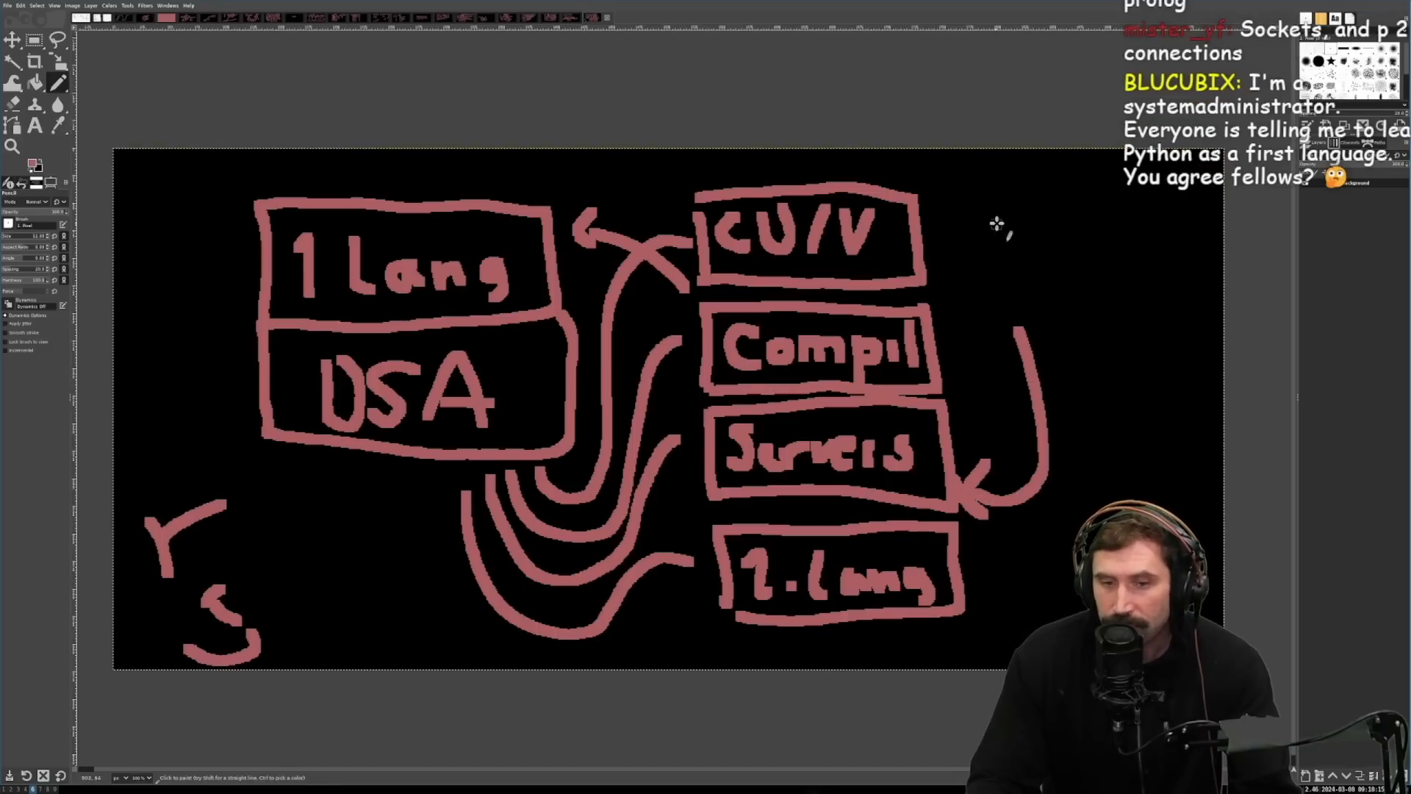